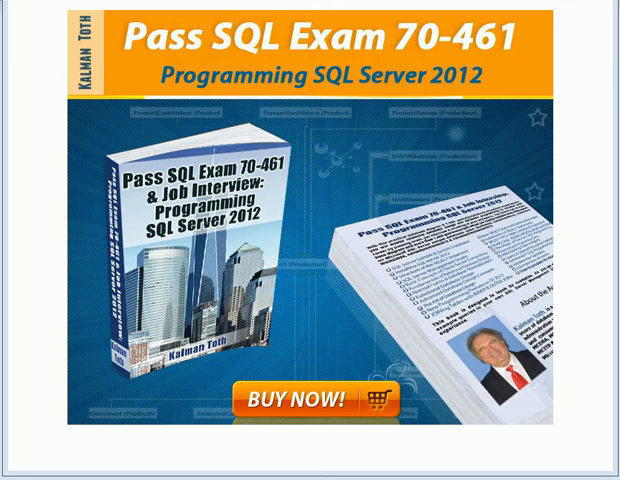
mouse_move(568, 144)
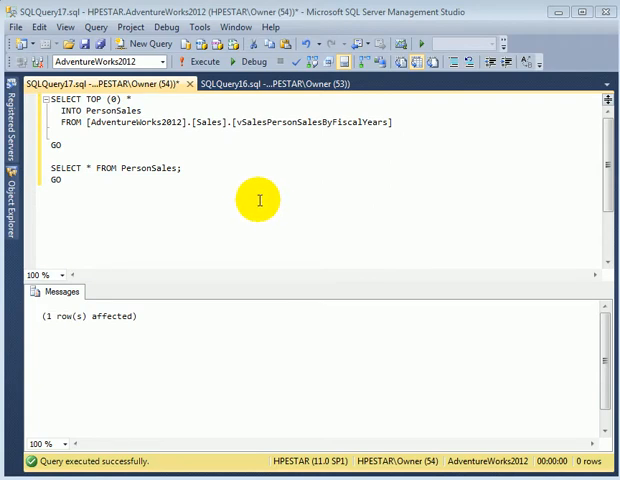
mouse_move(258, 208)
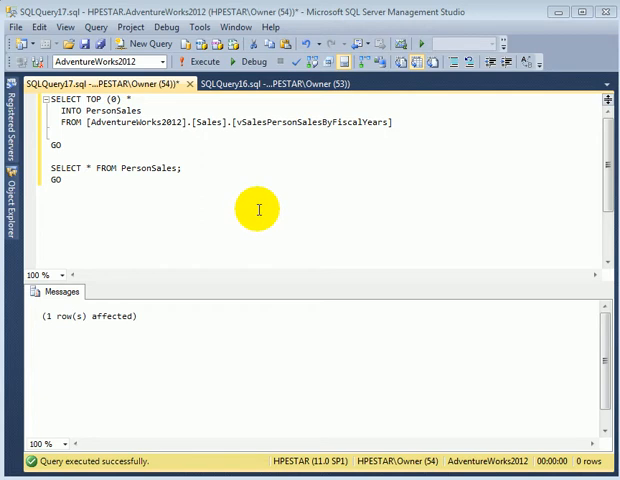
mouse_move(244, 200)
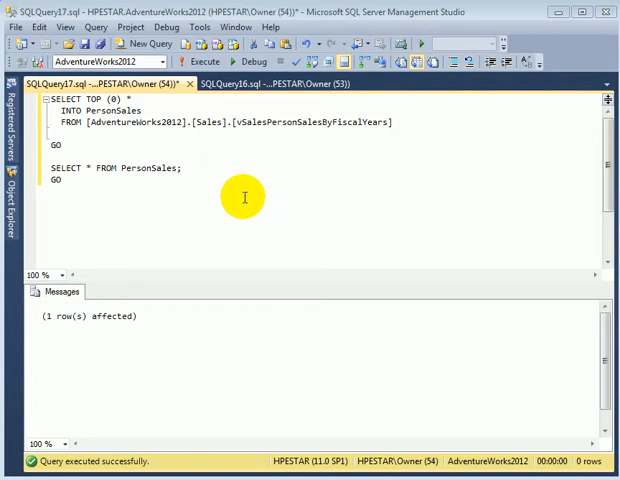
mouse_move(248, 196)
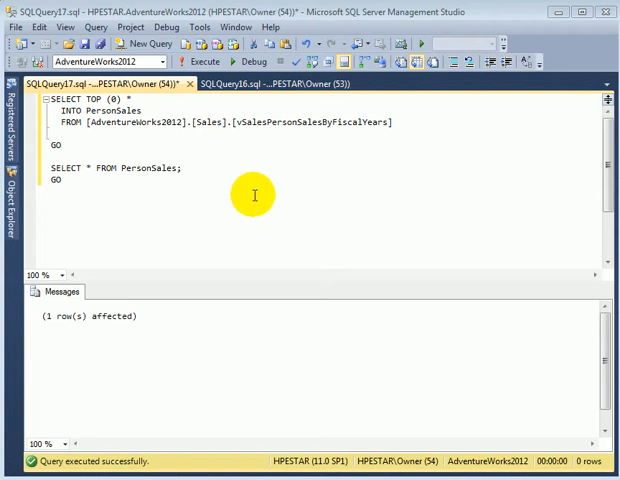
mouse_move(264, 192)
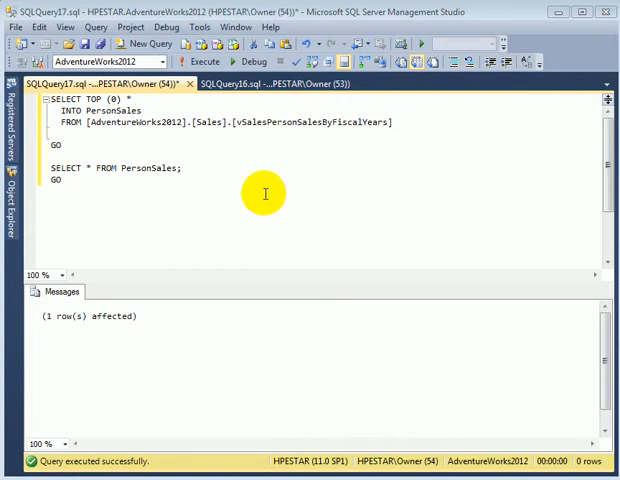
mouse_move(330, 160)
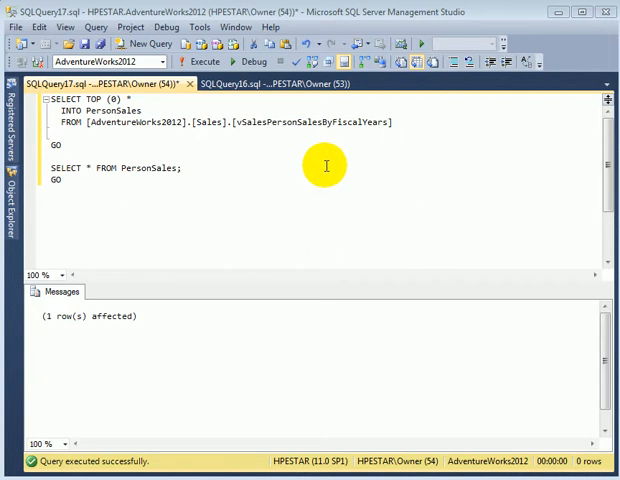
mouse_move(330, 162)
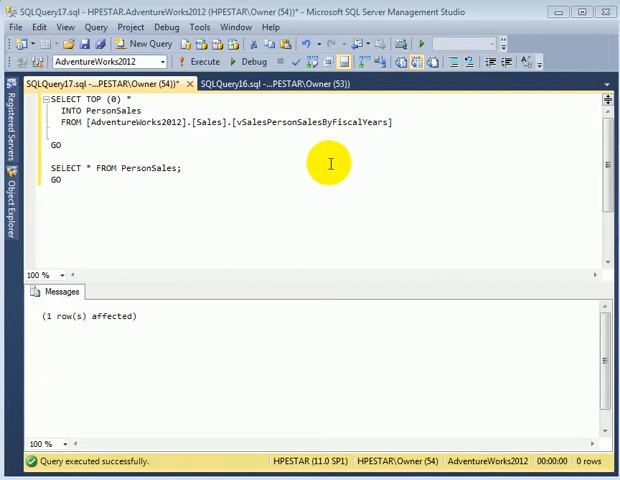
mouse_move(290, 172)
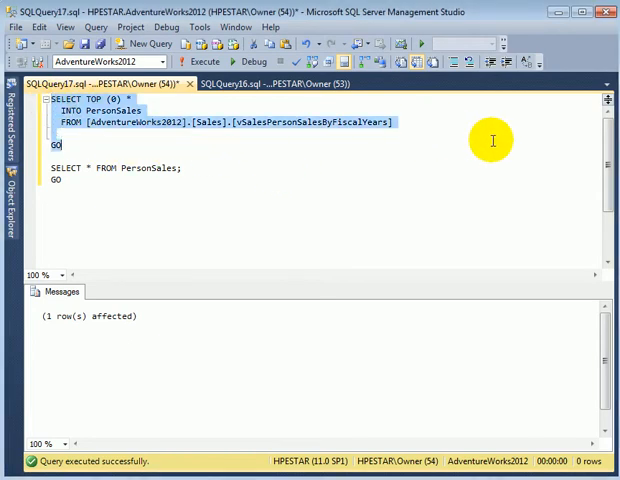
Run the SELECT TOP (0) INTO PersonSales batch to create the empty table
left_click(204, 62)
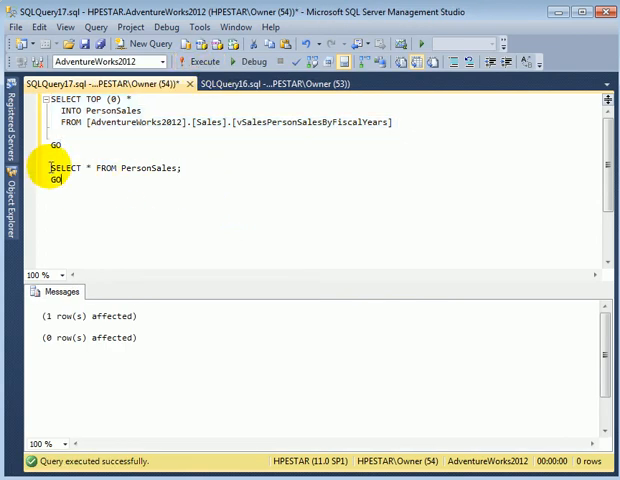
left_click(198, 60)
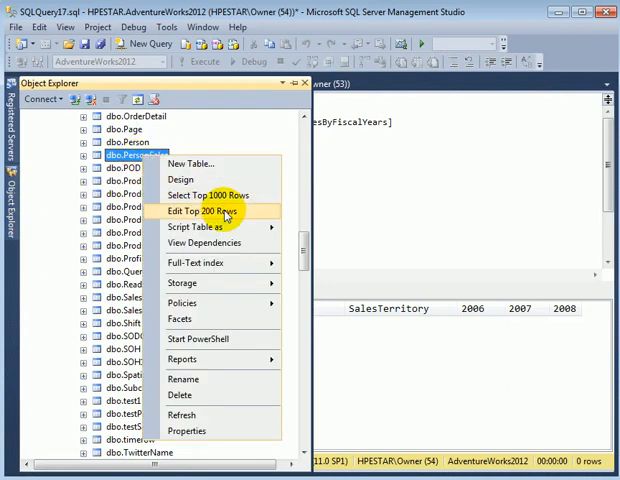
Open dbo.PersonSales with Edit Top 200 Rows to get an editable blank row
left_click(208, 212)
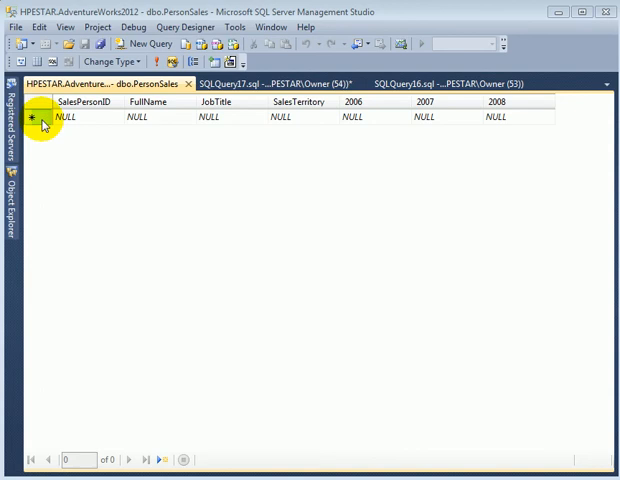
Select the empty new row and paste the salesperson rows copied from Excel
left_click(36, 116)
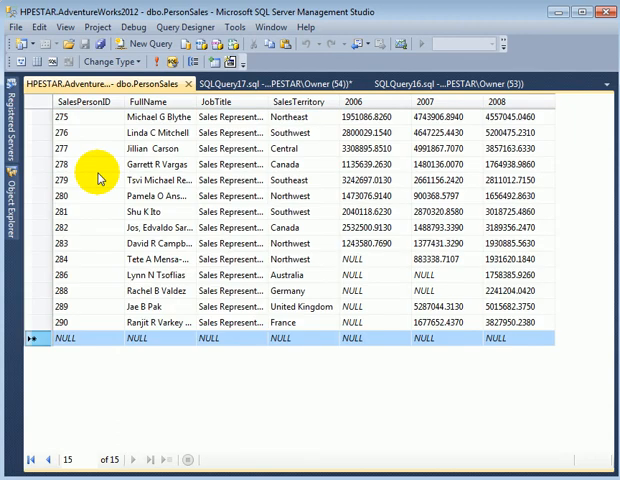
mouse_move(190, 88)
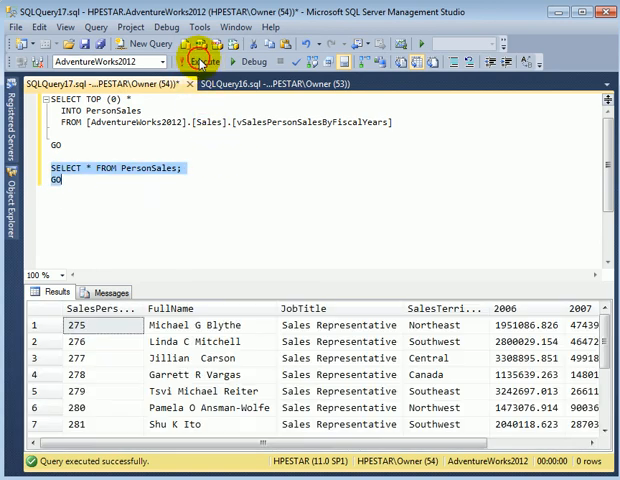
Run SELECT * FROM PersonSales to list the pasted salesperson rows
left_click(196, 60)
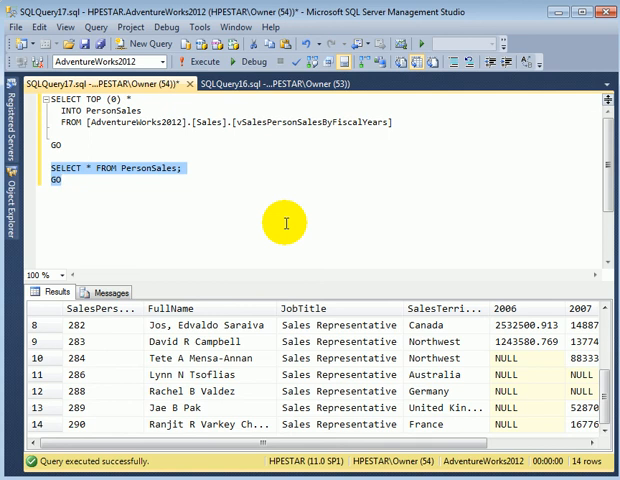
mouse_move(290, 316)
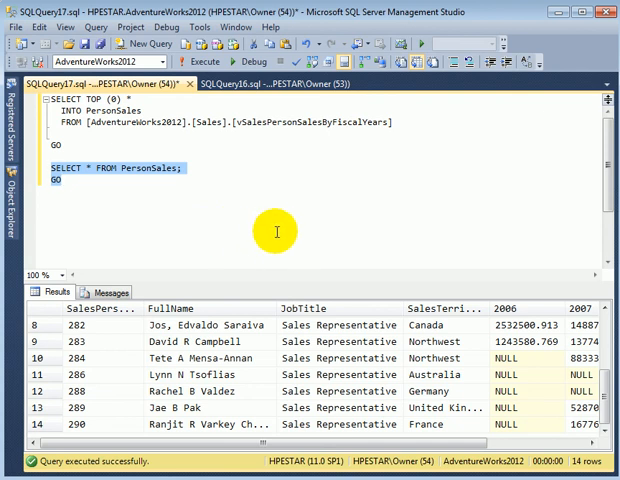
mouse_move(272, 228)
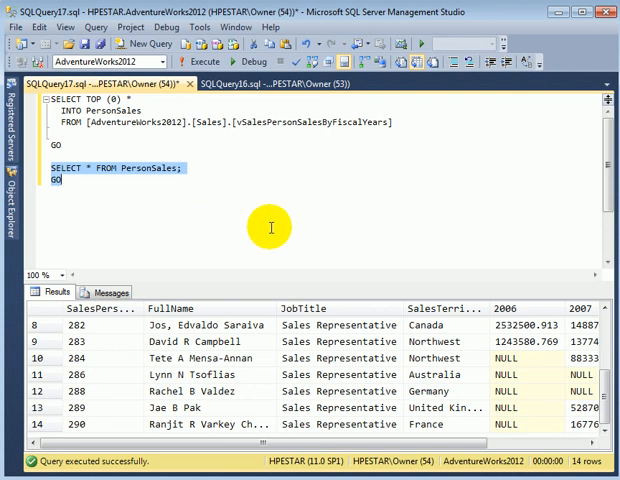